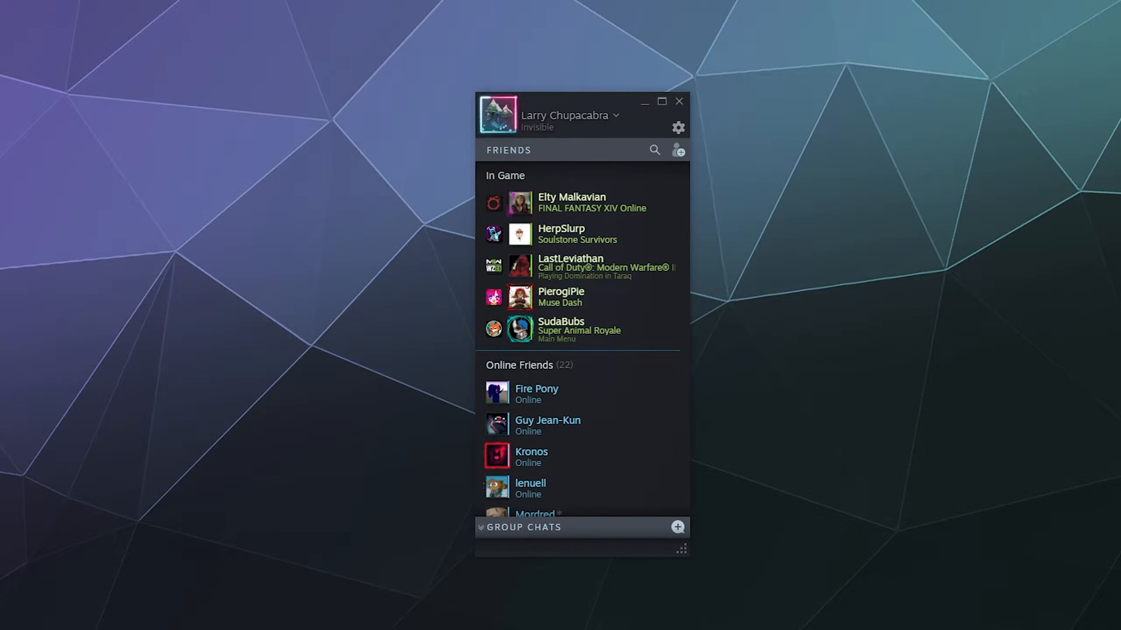
pyautogui.moveTo(934, 159)
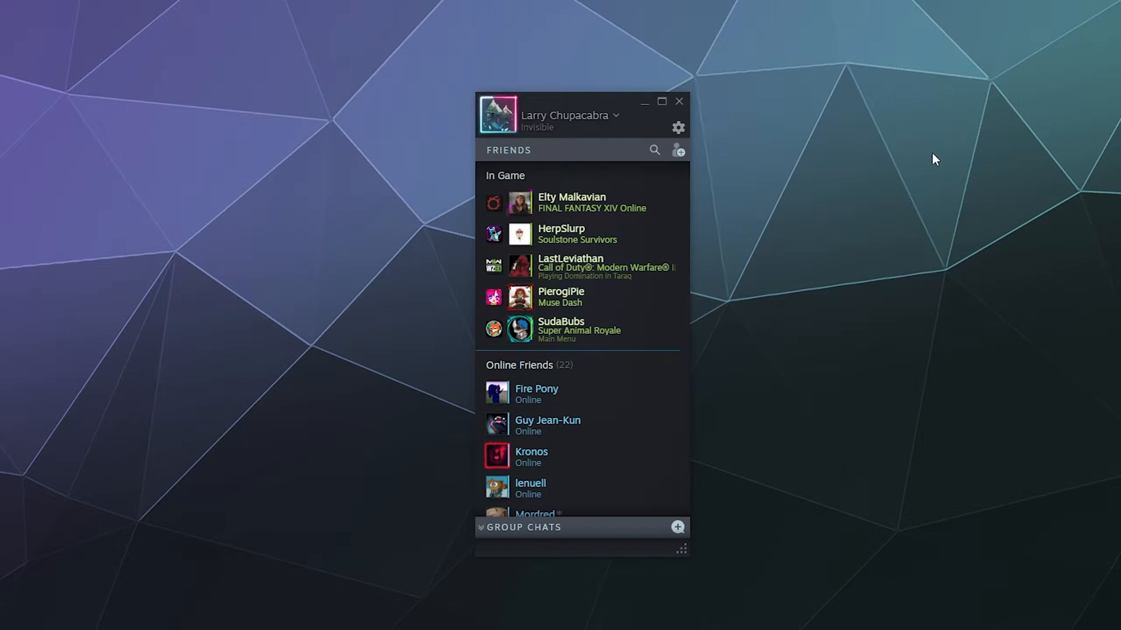
# Give in-game friend Elty Malkavian the nickname 'Elty'.
pyautogui.rightClick(571, 202)
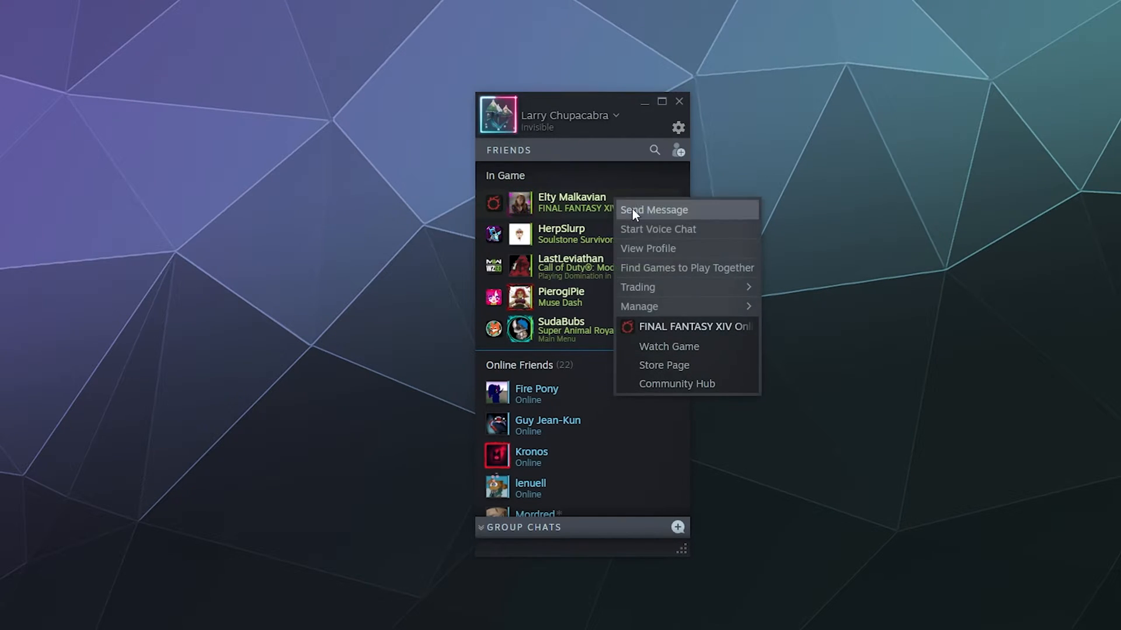
pyautogui.moveTo(638, 306)
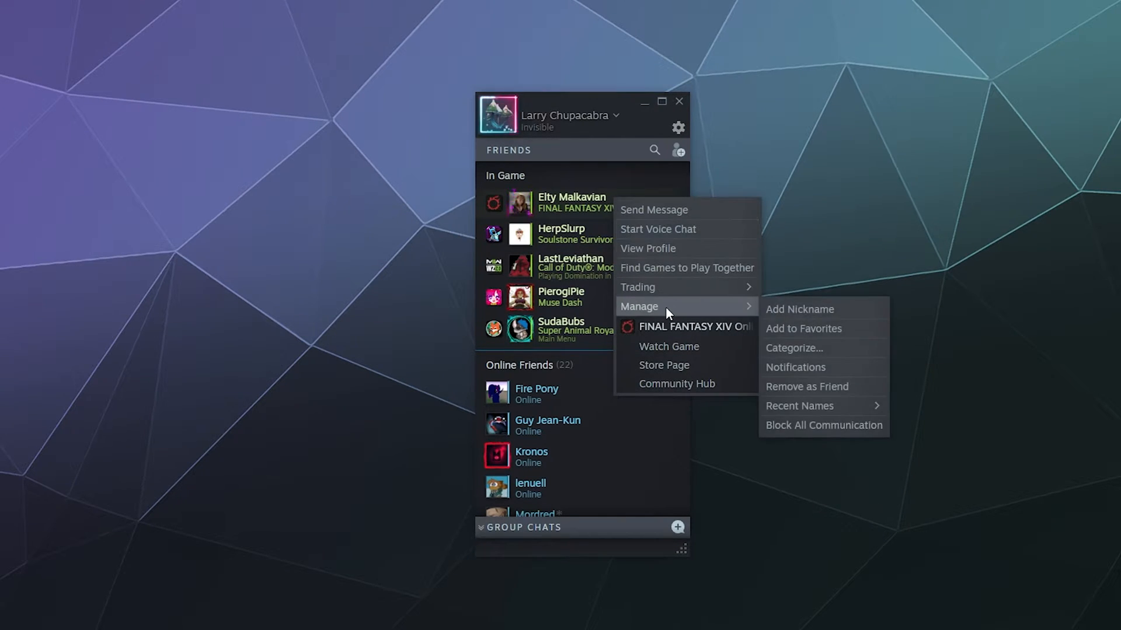
pyautogui.click(799, 309)
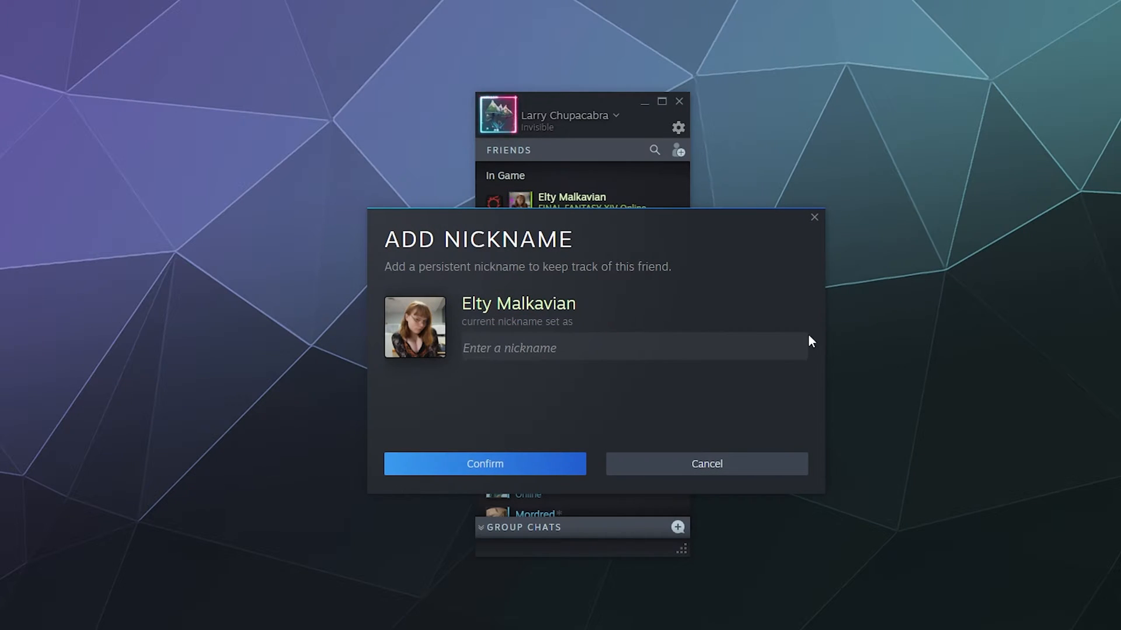
pyautogui.write('Elty')
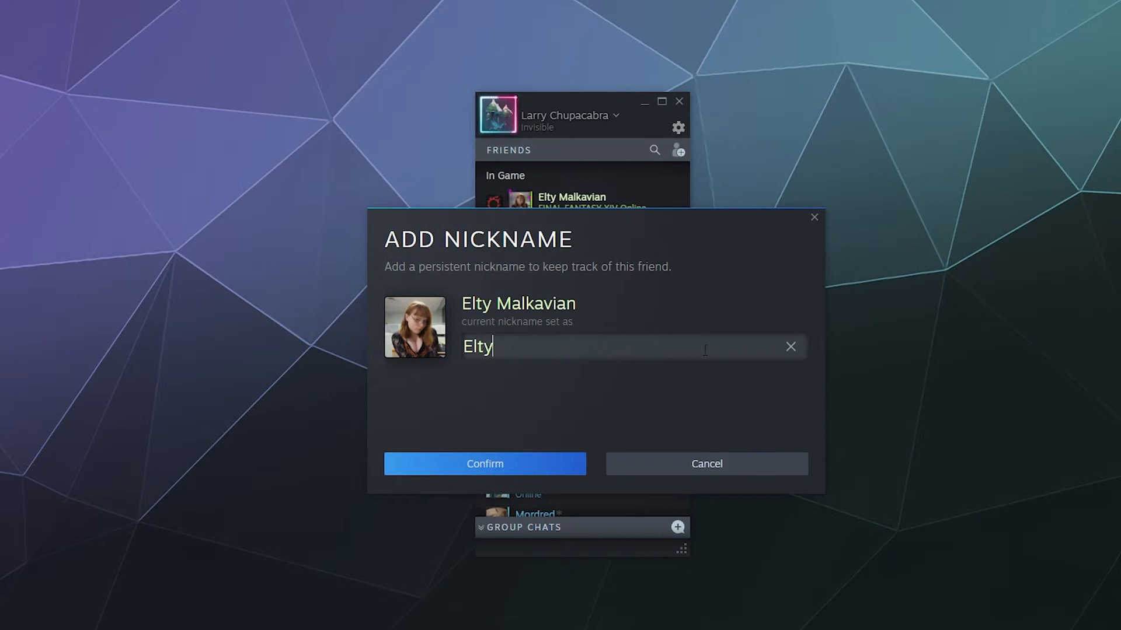
pyautogui.click(484, 464)
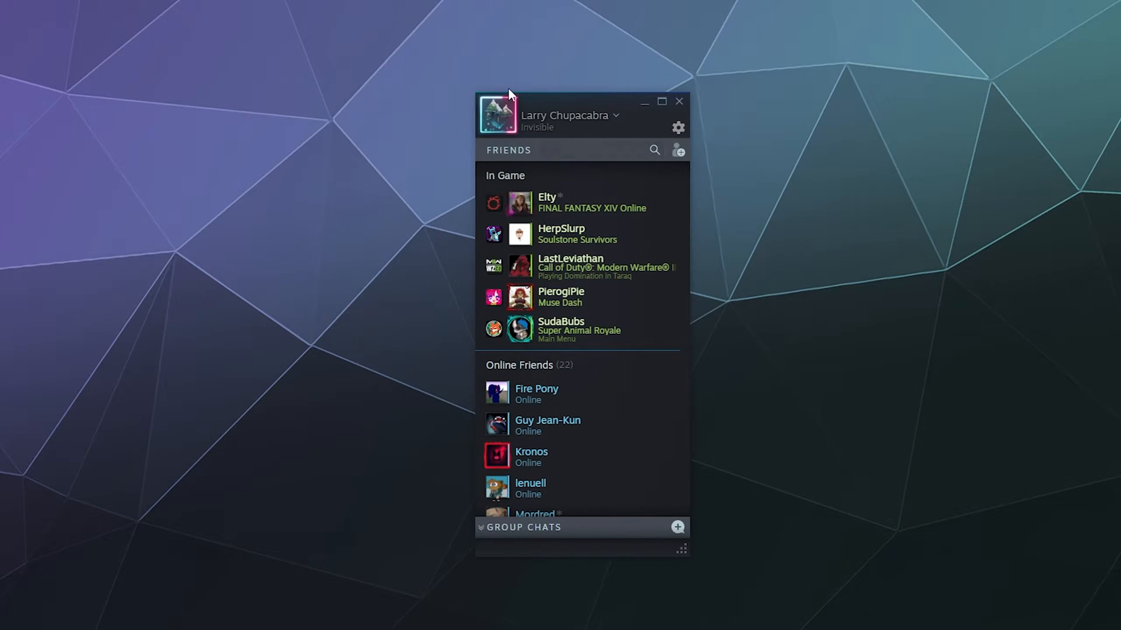
pyautogui.moveTo(612, 264)
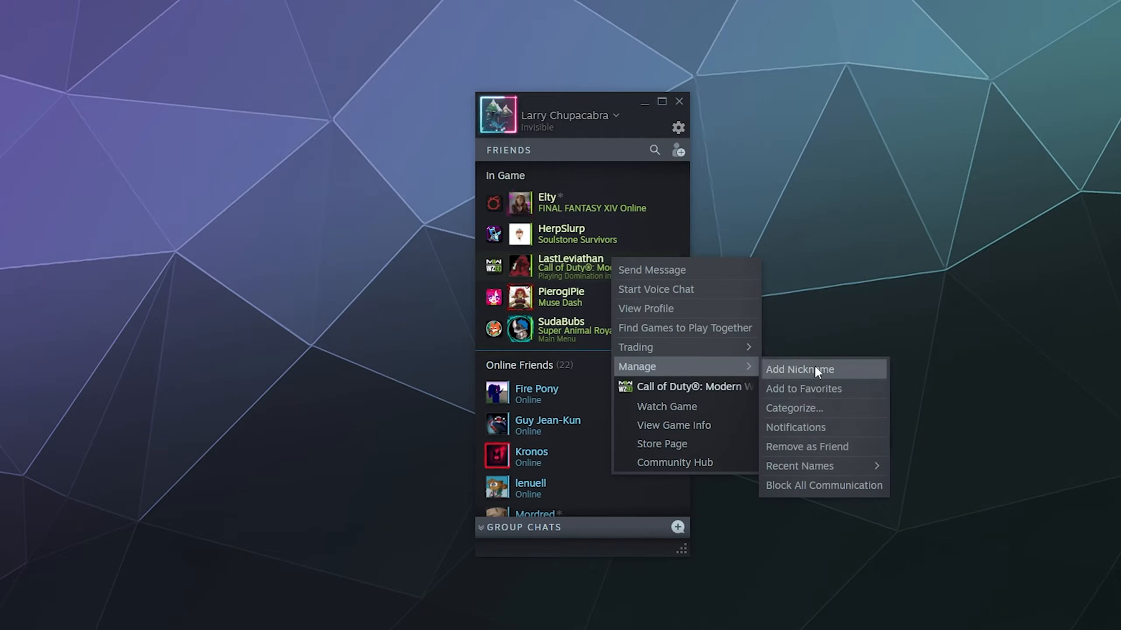
pyautogui.click(799, 369)
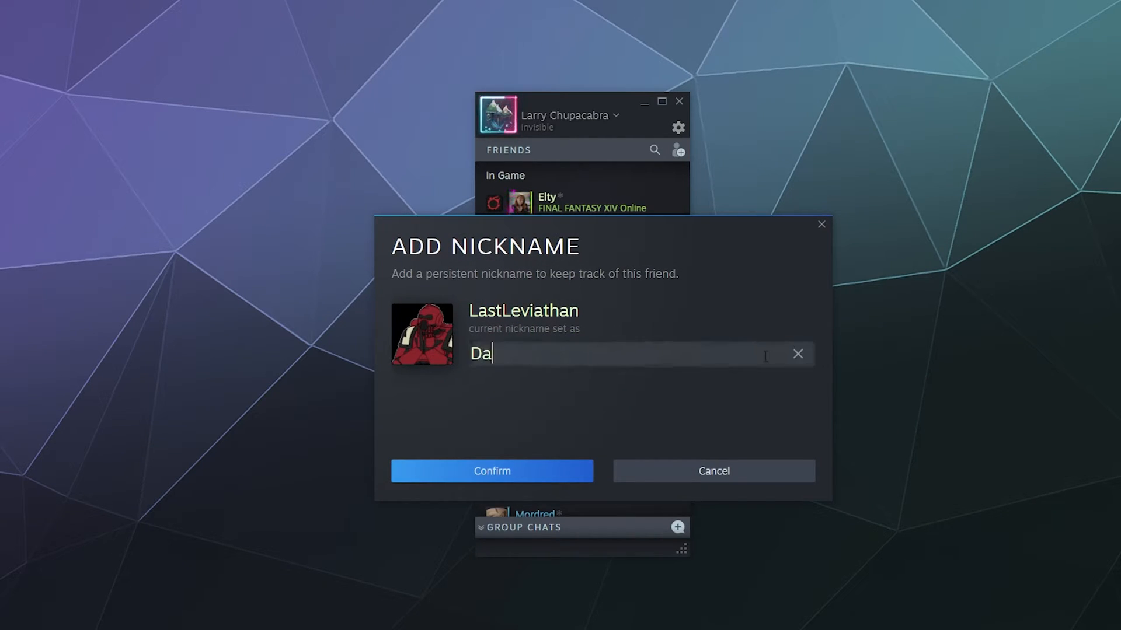
pyautogui.click(712, 471)
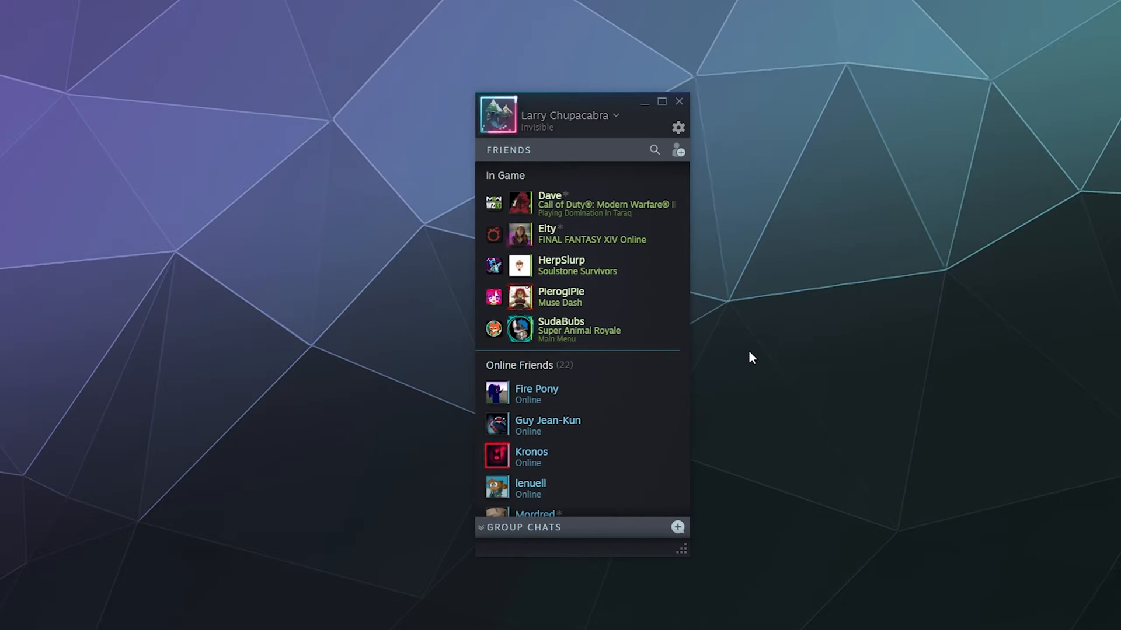
pyautogui.moveTo(570, 236)
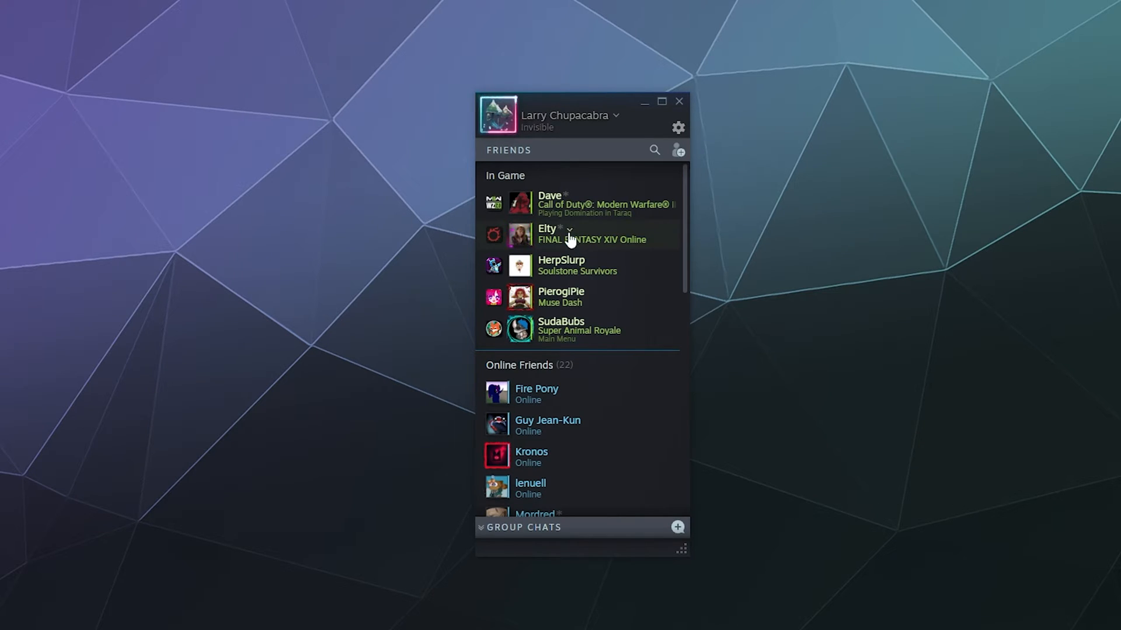
pyautogui.rightClick(547, 234)
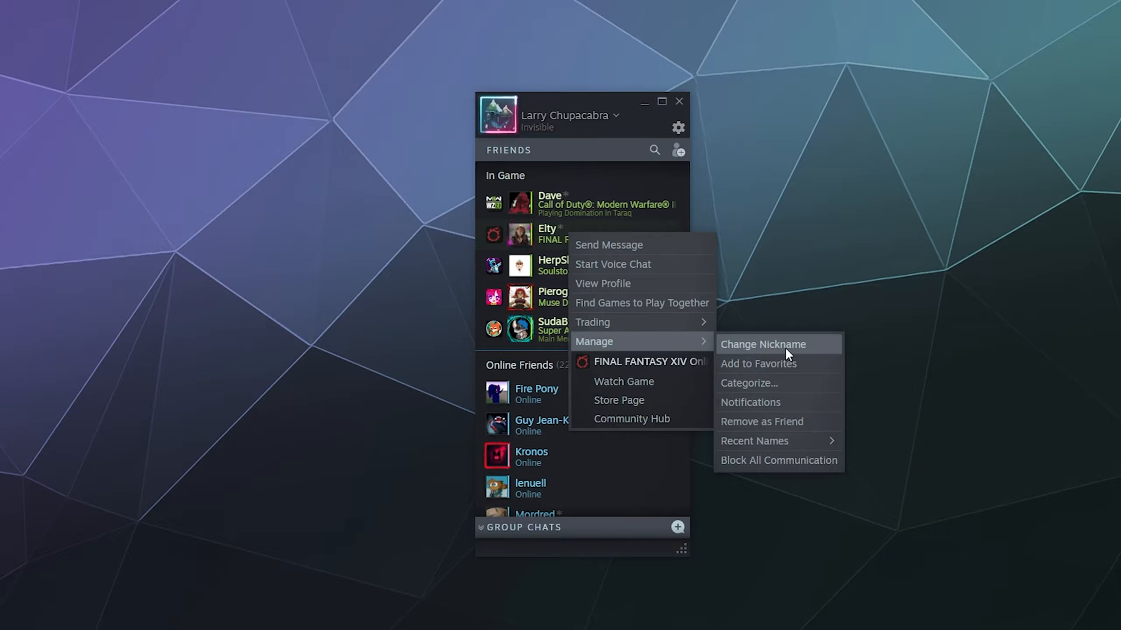
pyautogui.click(761, 344)
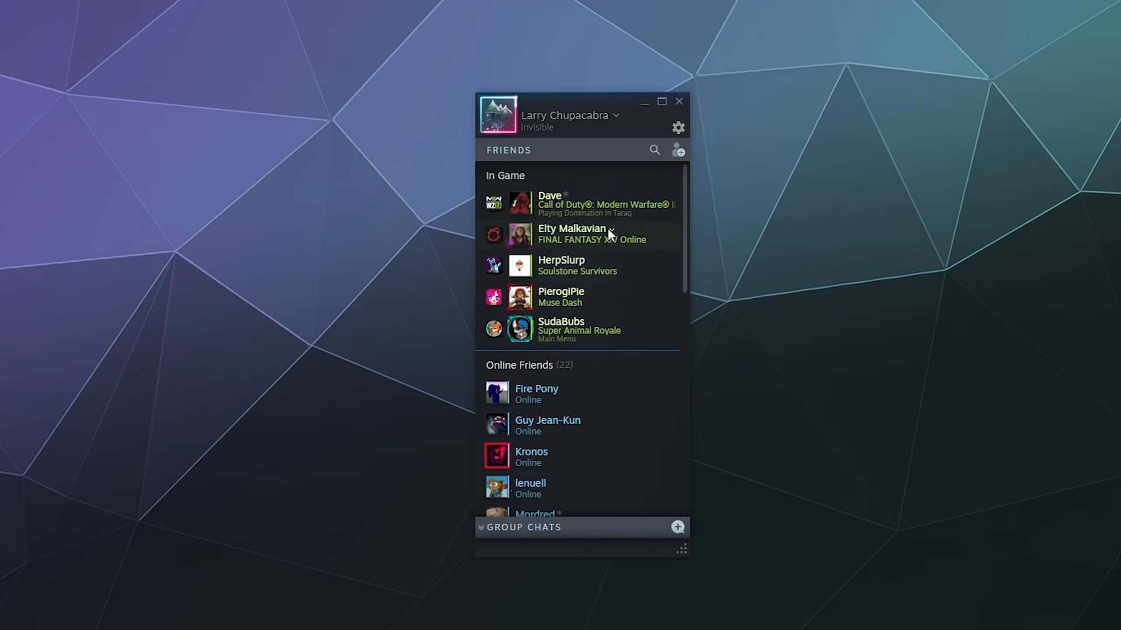
pyautogui.rightClick(575, 235)
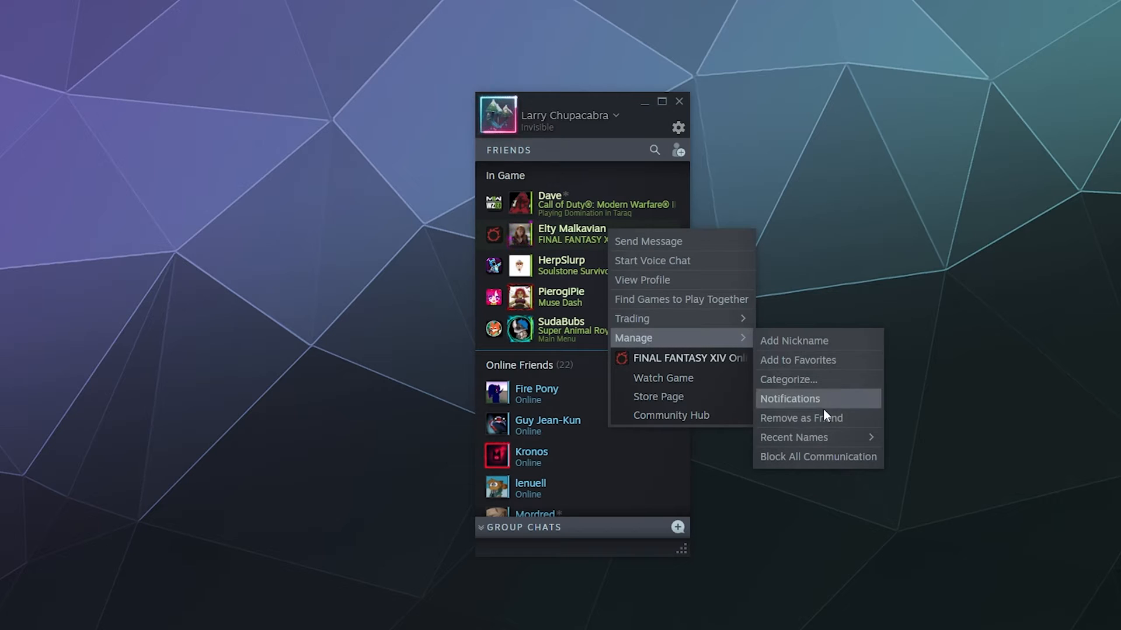
pyautogui.moveTo(794, 437)
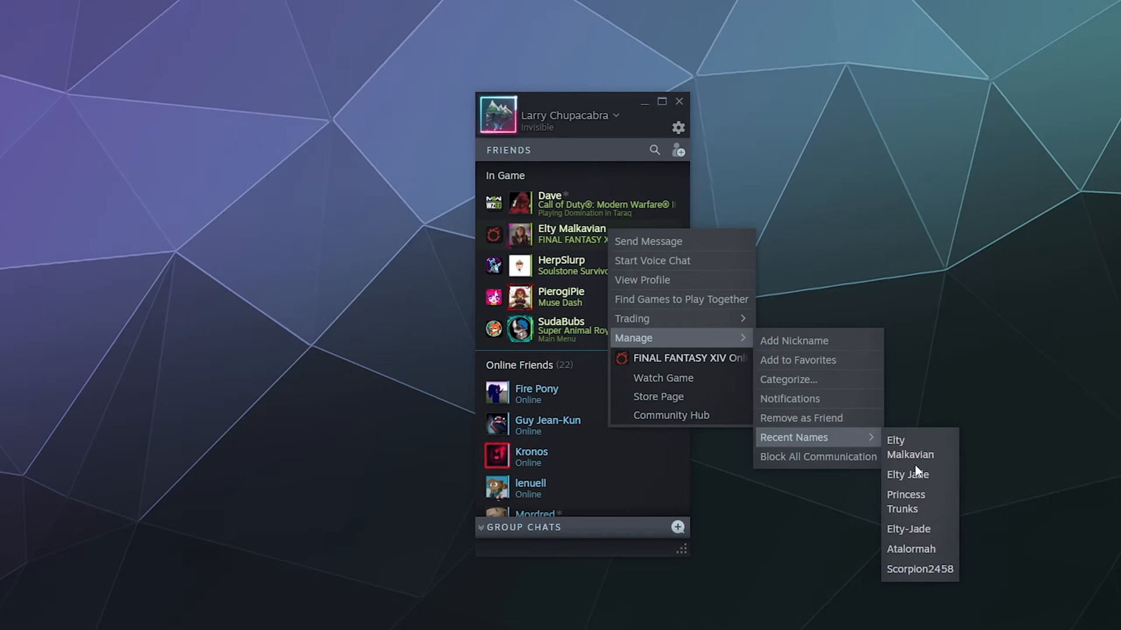
pyautogui.moveTo(908, 570)
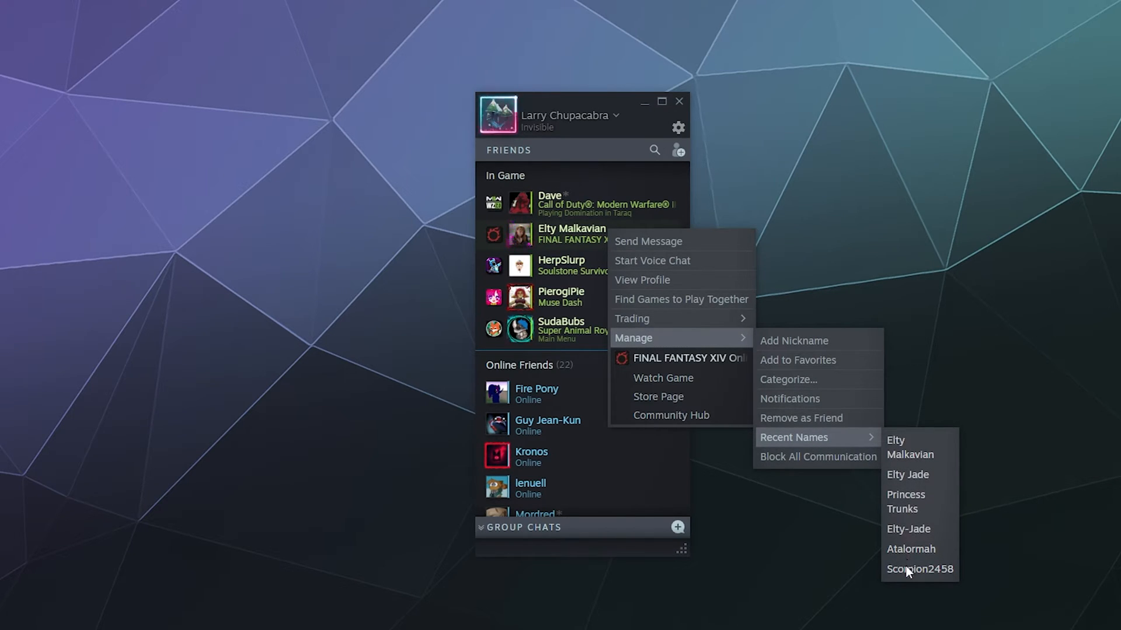
pyautogui.moveTo(906, 509)
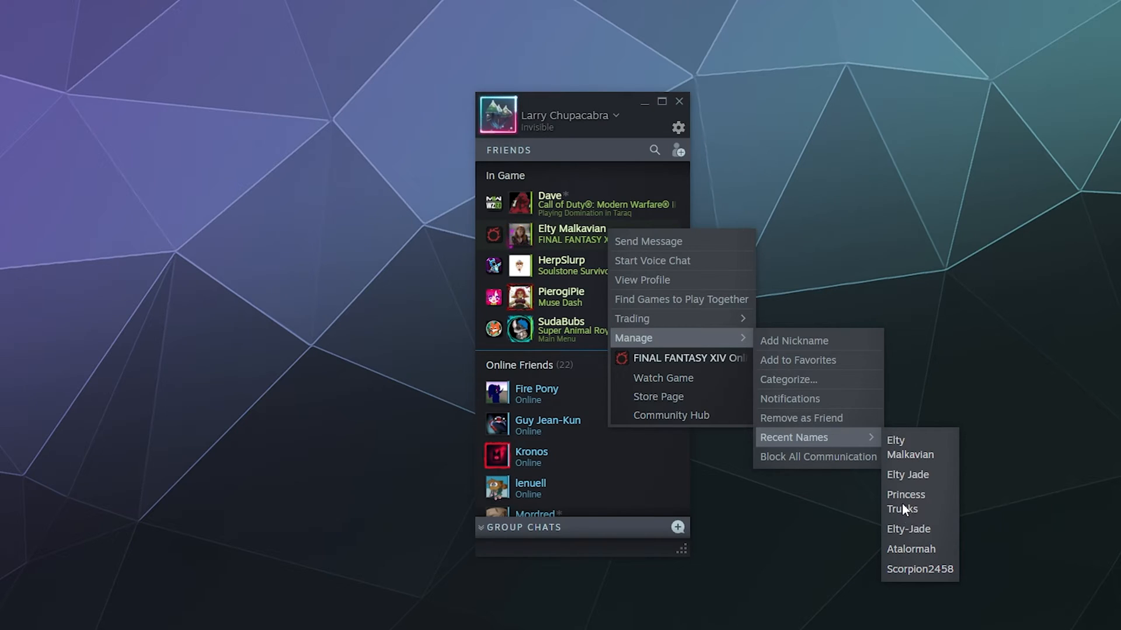
pyautogui.moveTo(900, 447)
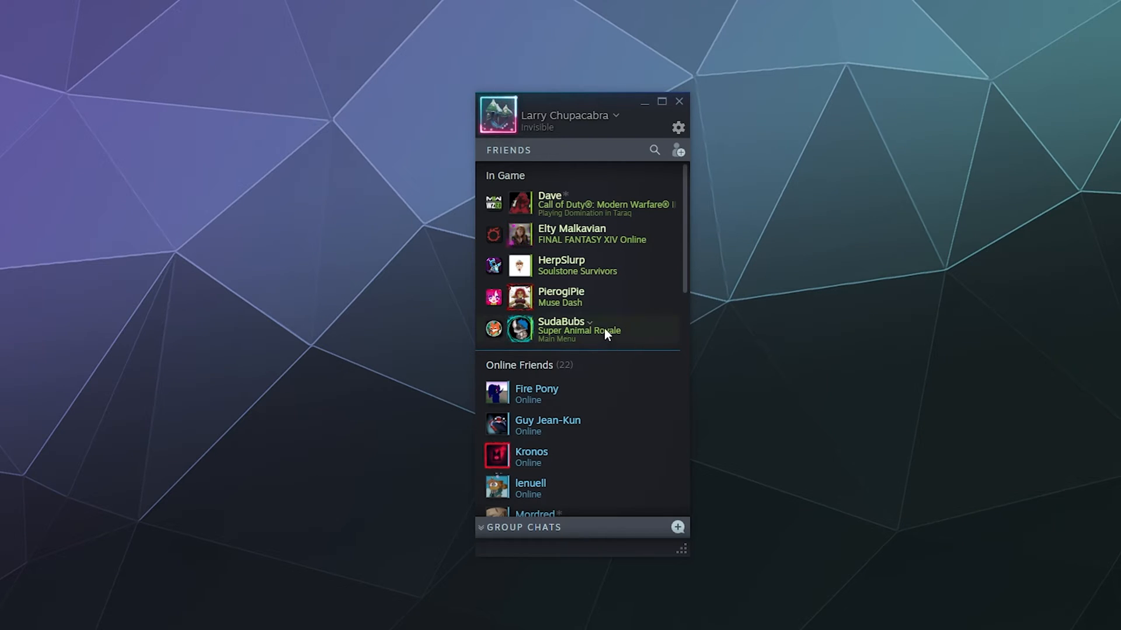
# Review a friend's options menu and past names, then close the menu.
pyautogui.rightClick(579, 330)
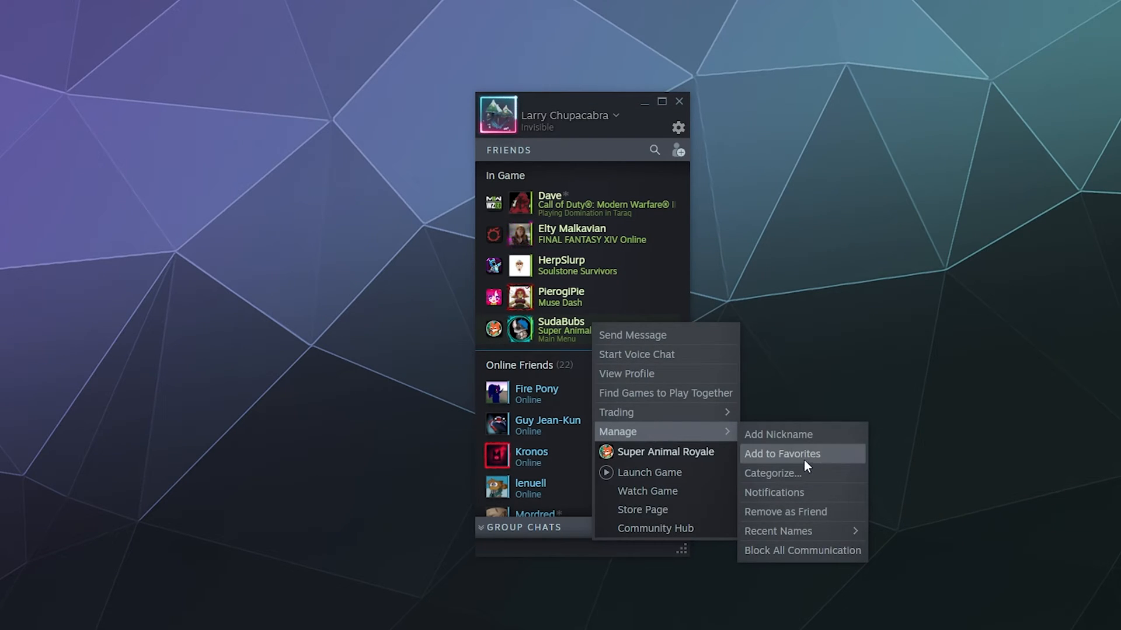
pyautogui.moveTo(777, 531)
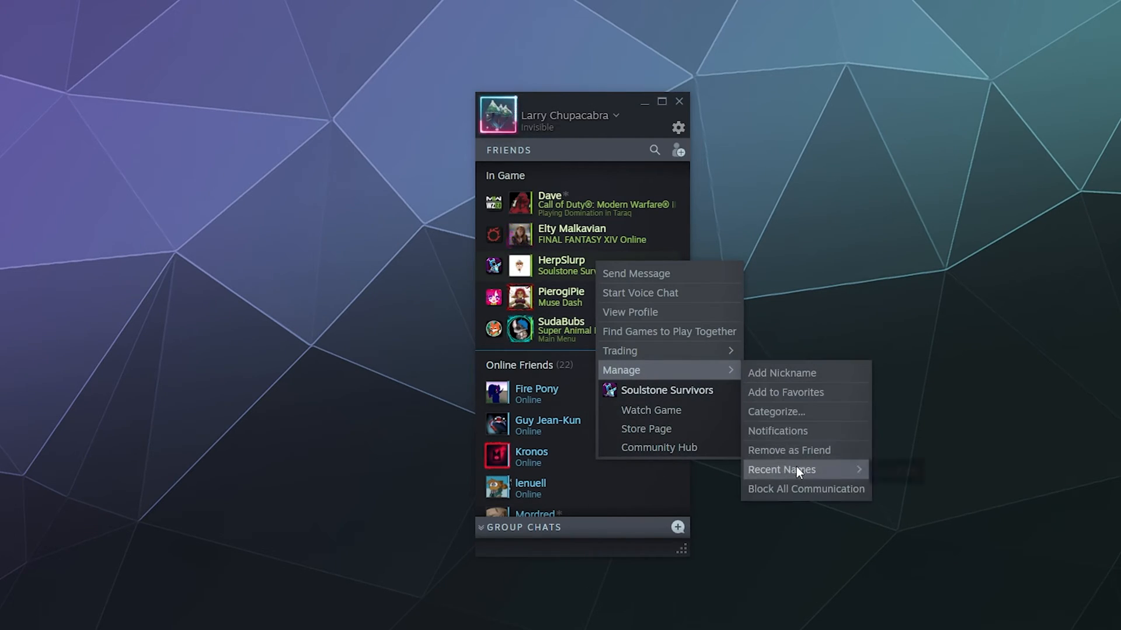
pyautogui.moveTo(615, 226)
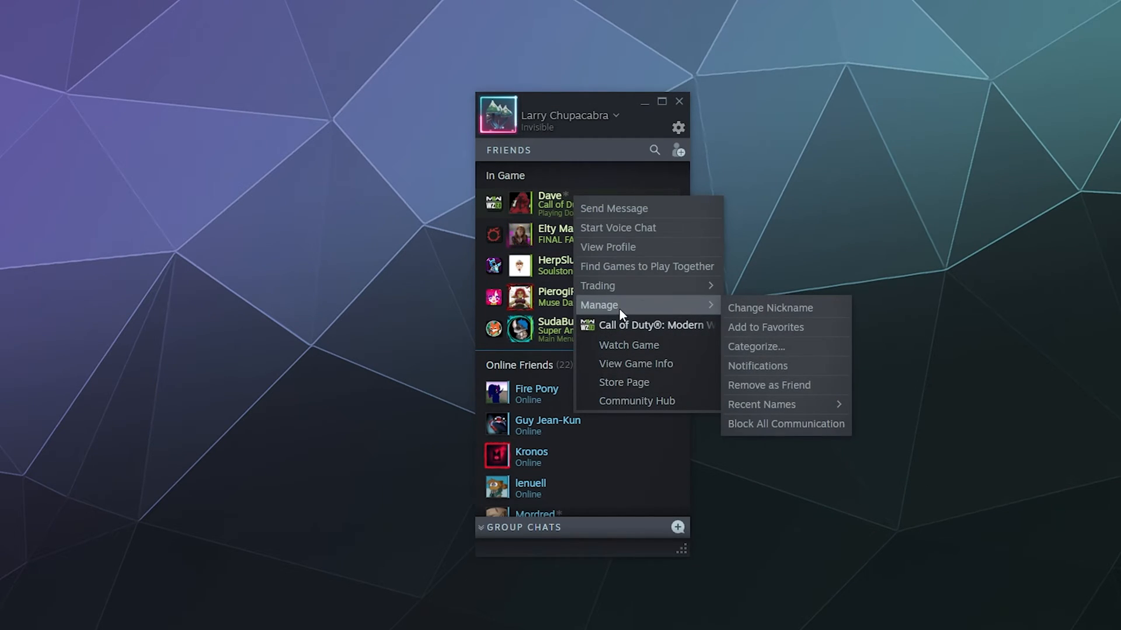
pyautogui.moveTo(761, 404)
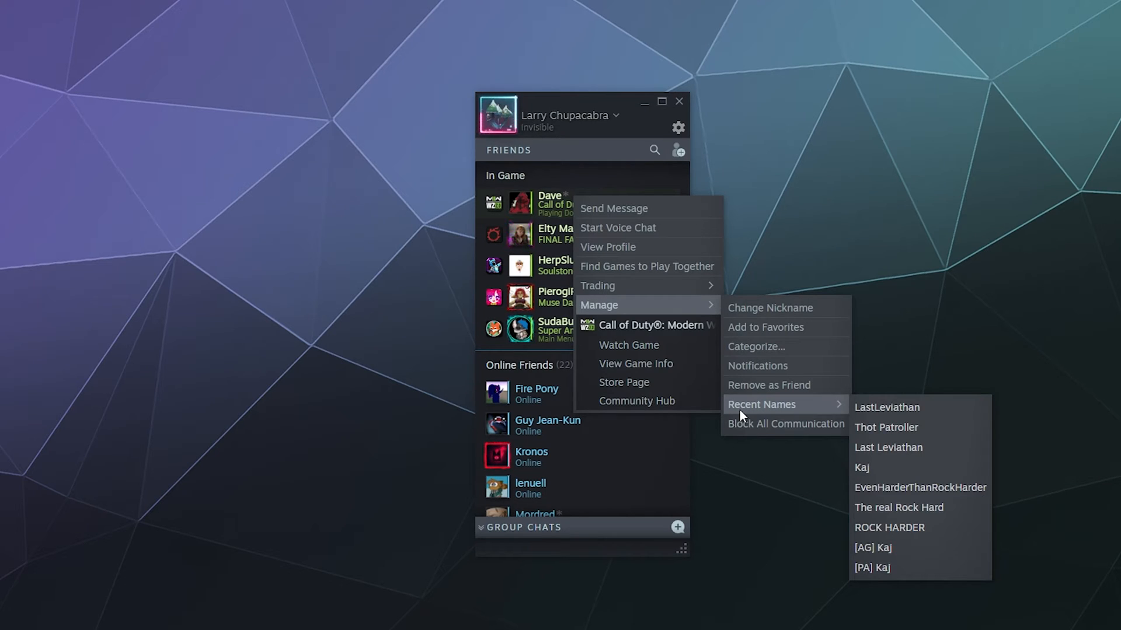
pyautogui.moveTo(856, 427)
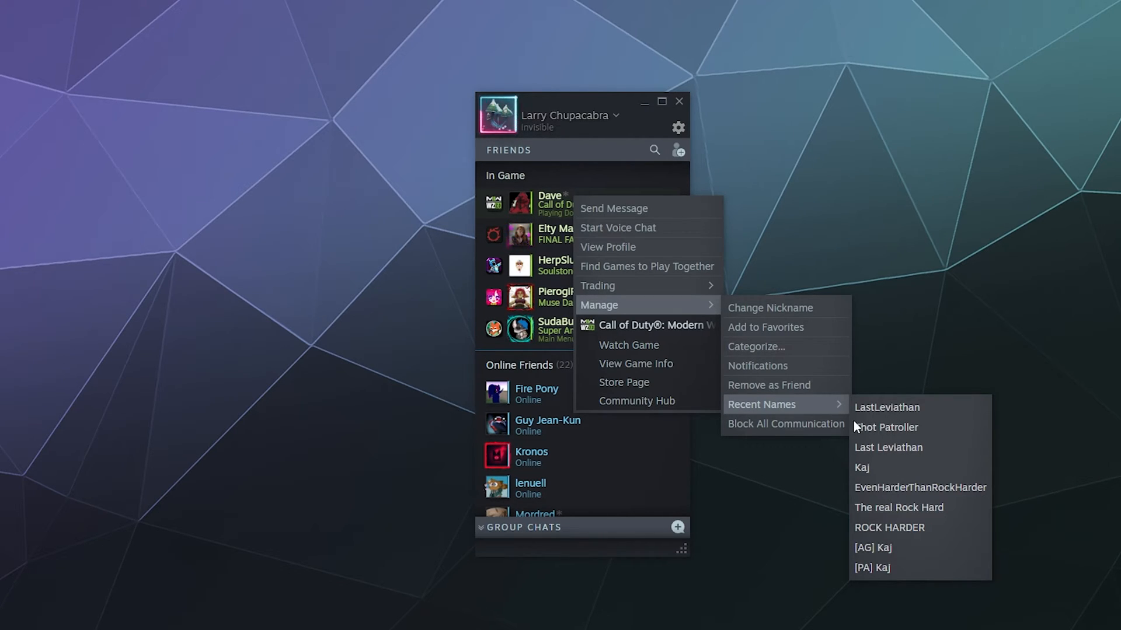
pyautogui.moveTo(626, 317)
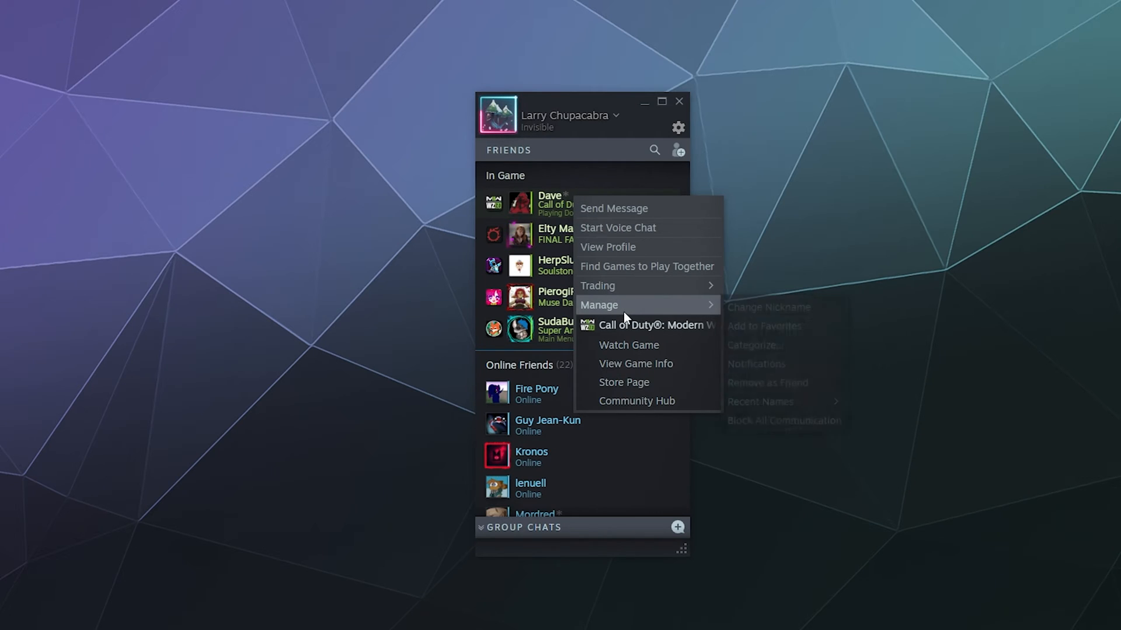
pyautogui.click(768, 307)
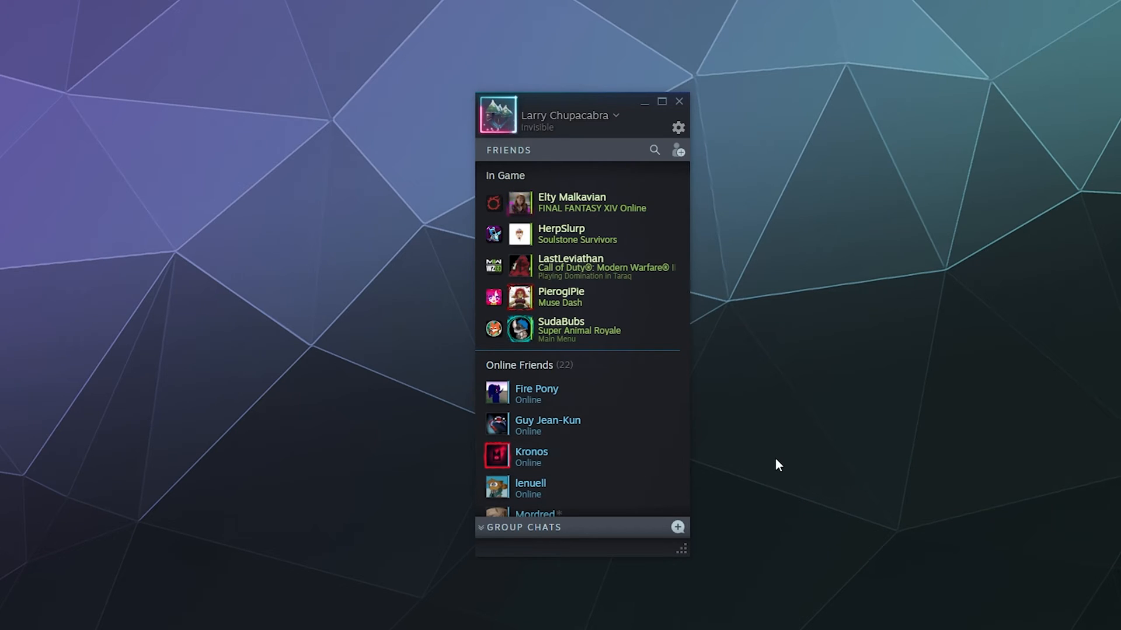
pyautogui.moveTo(572, 202)
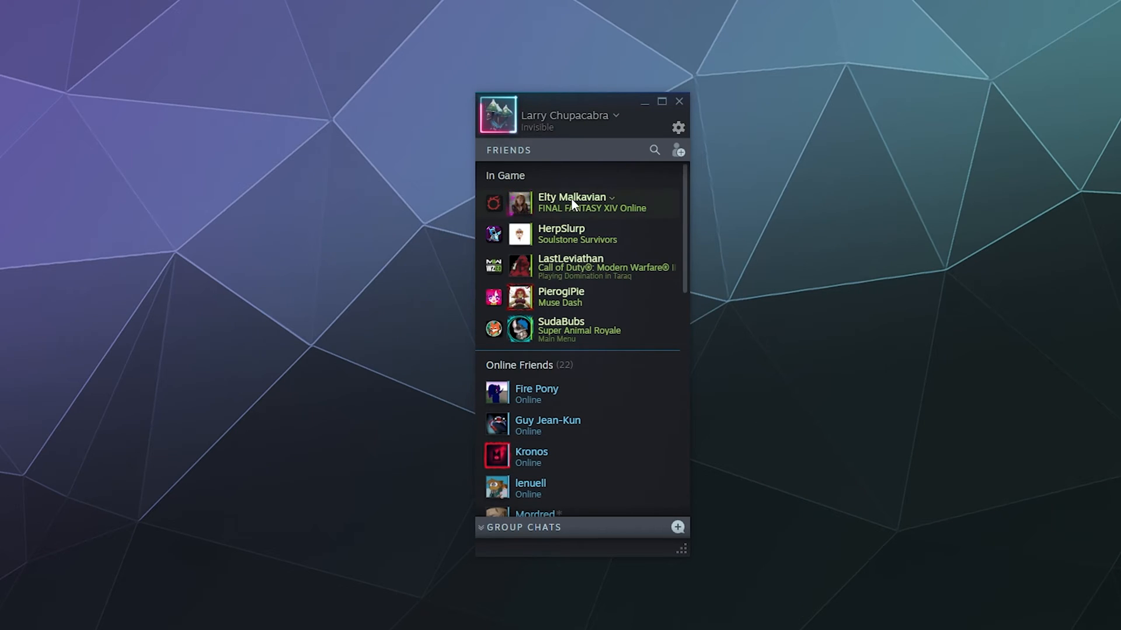
# Open LastLeviathan's options and choose to add a nickname.
pyautogui.rightClick(571, 267)
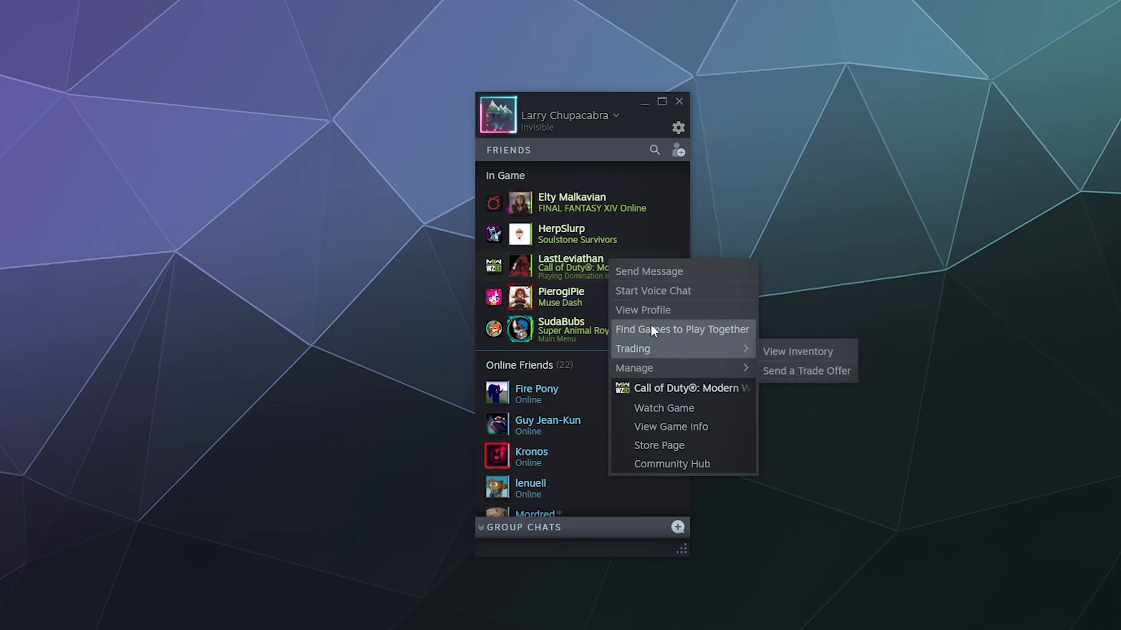
pyautogui.moveTo(634, 368)
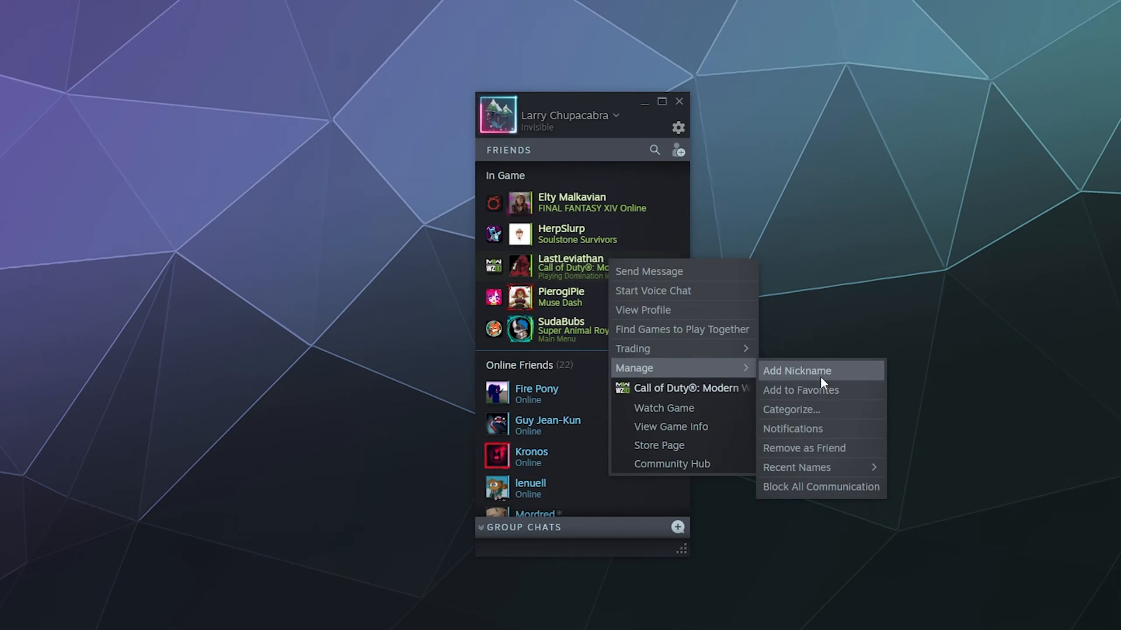
pyautogui.click(642, 309)
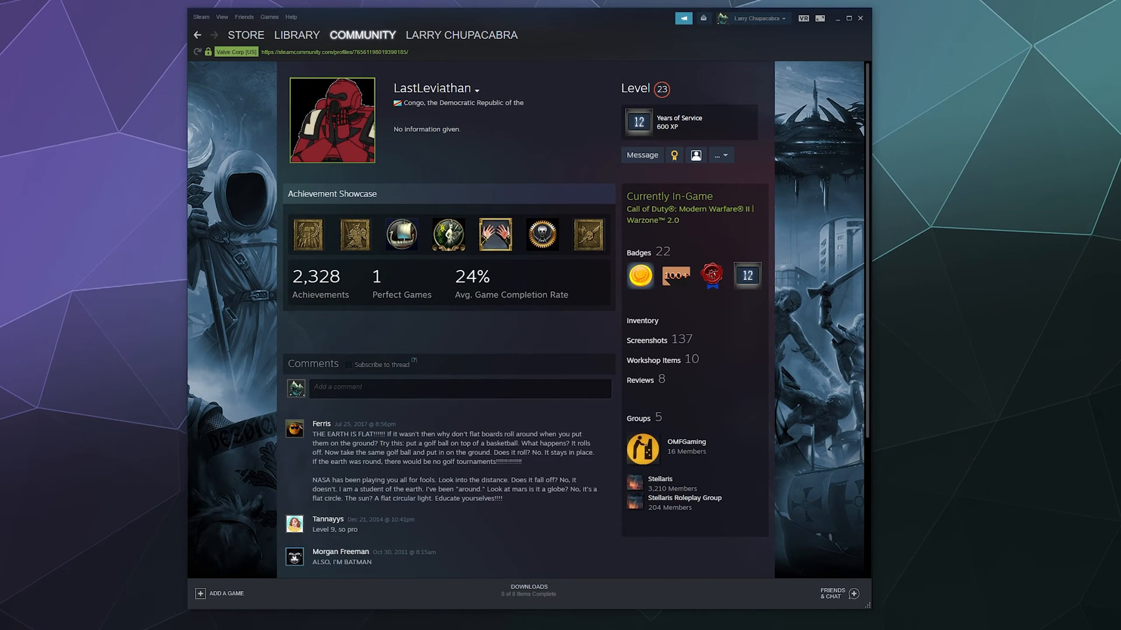
# View LastLeviathan's past profile names and nickname option, then go to the Library.
pyautogui.click(476, 90)
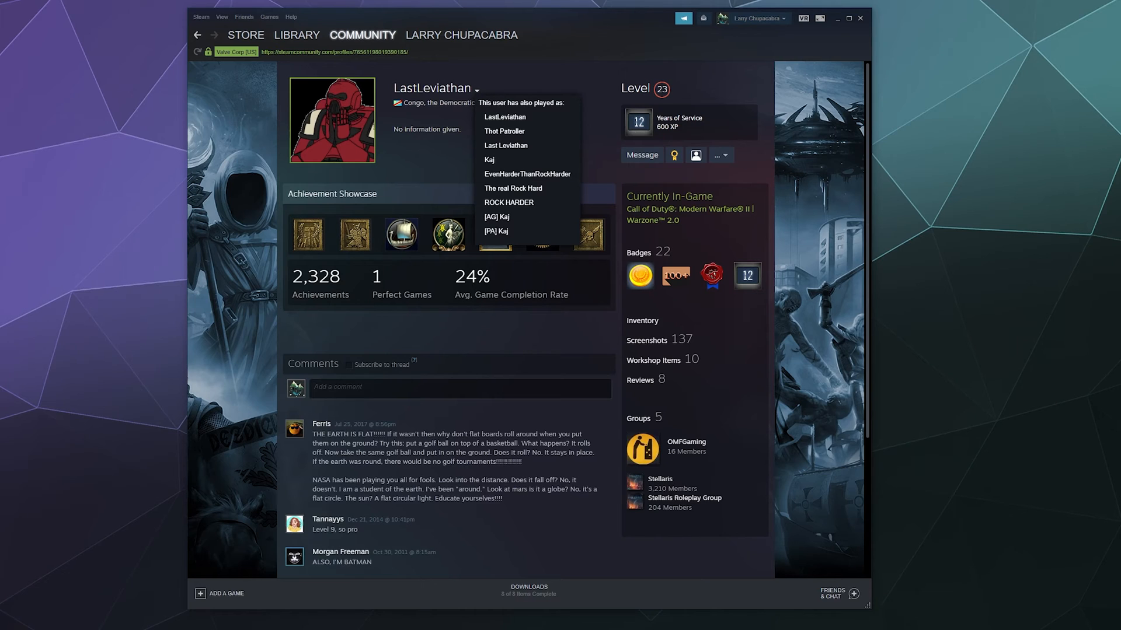
pyautogui.moveTo(516, 168)
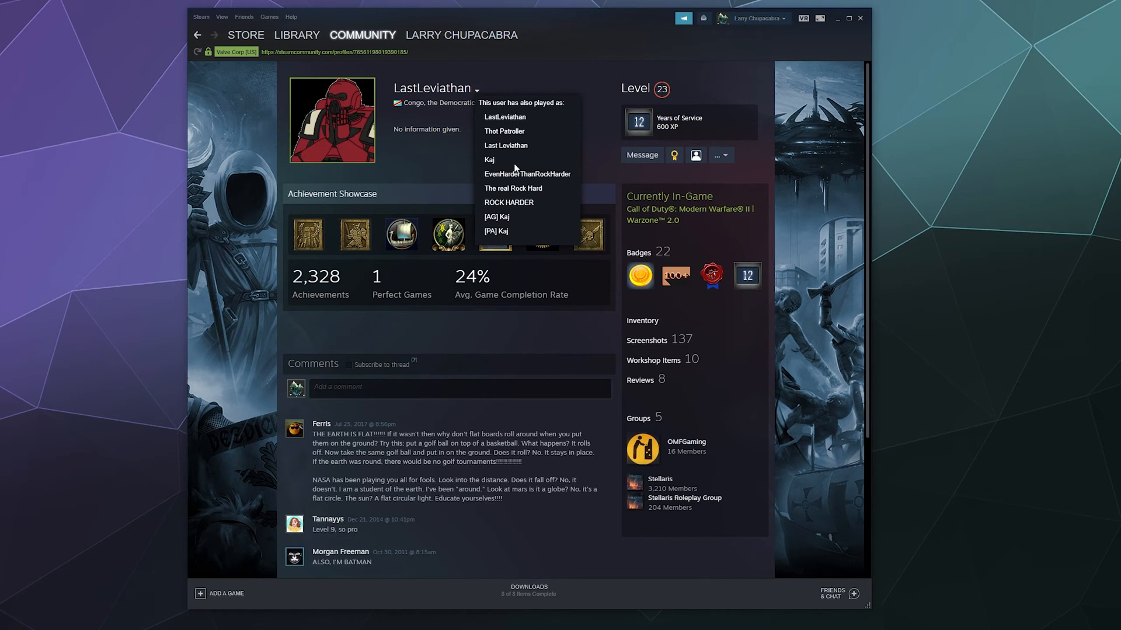
pyautogui.moveTo(537, 149)
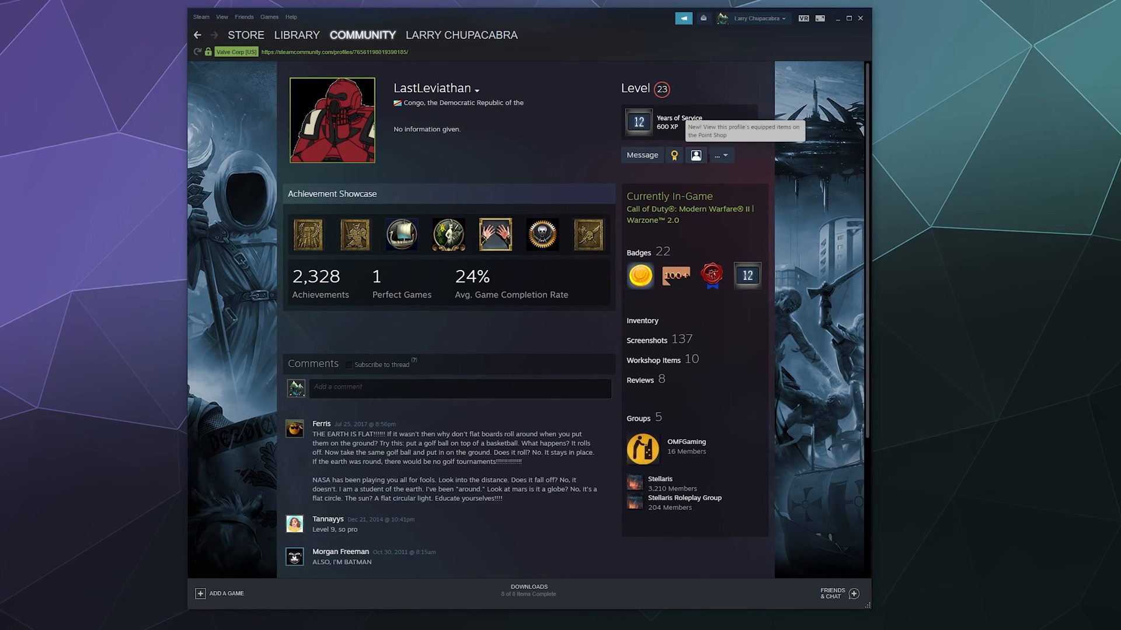
pyautogui.click(716, 155)
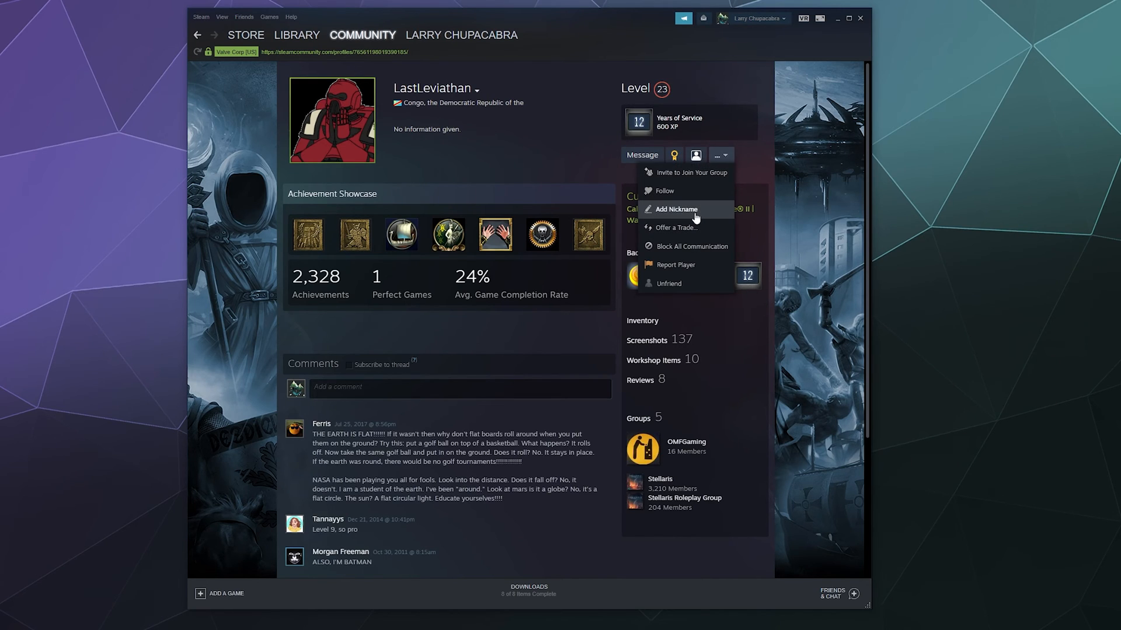
pyautogui.moveTo(626, 181)
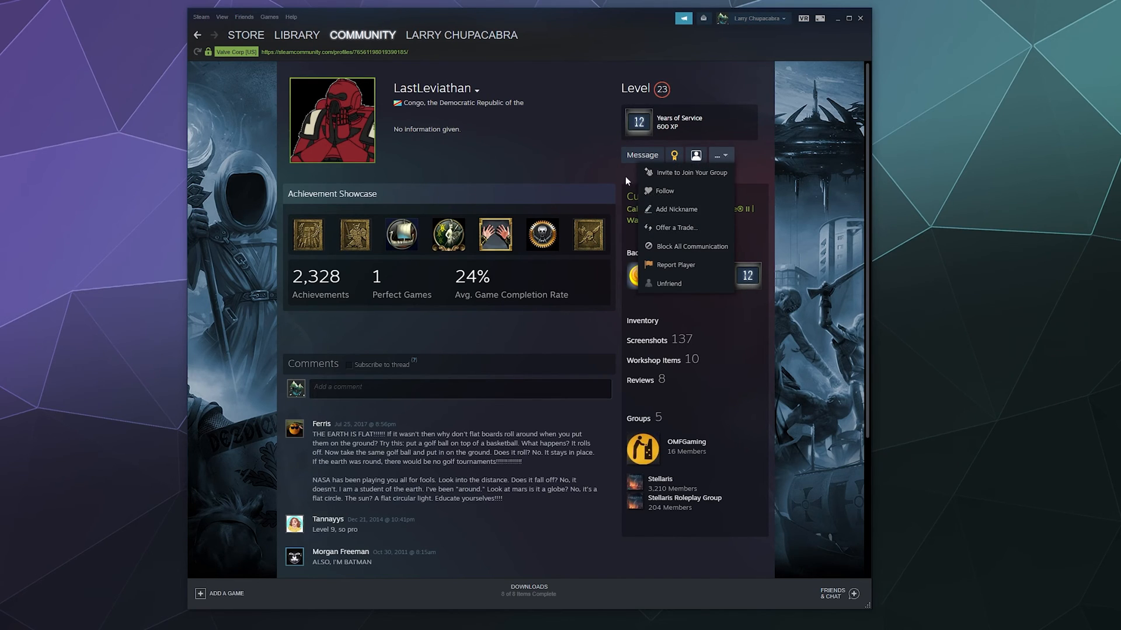
pyautogui.click(296, 35)
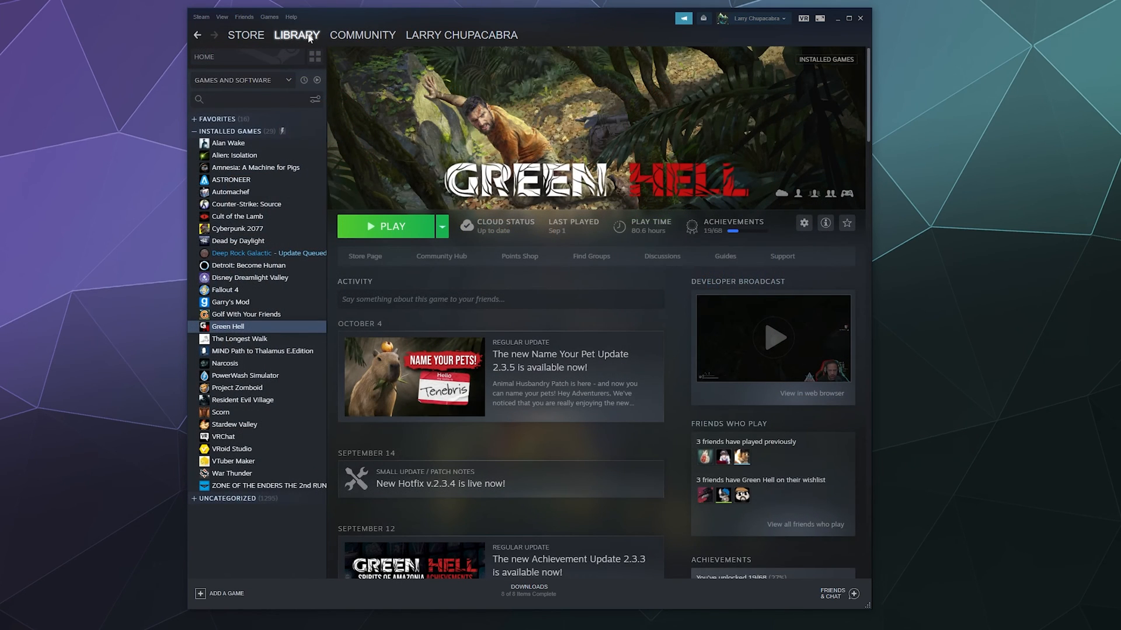
pyautogui.moveTo(392, 246)
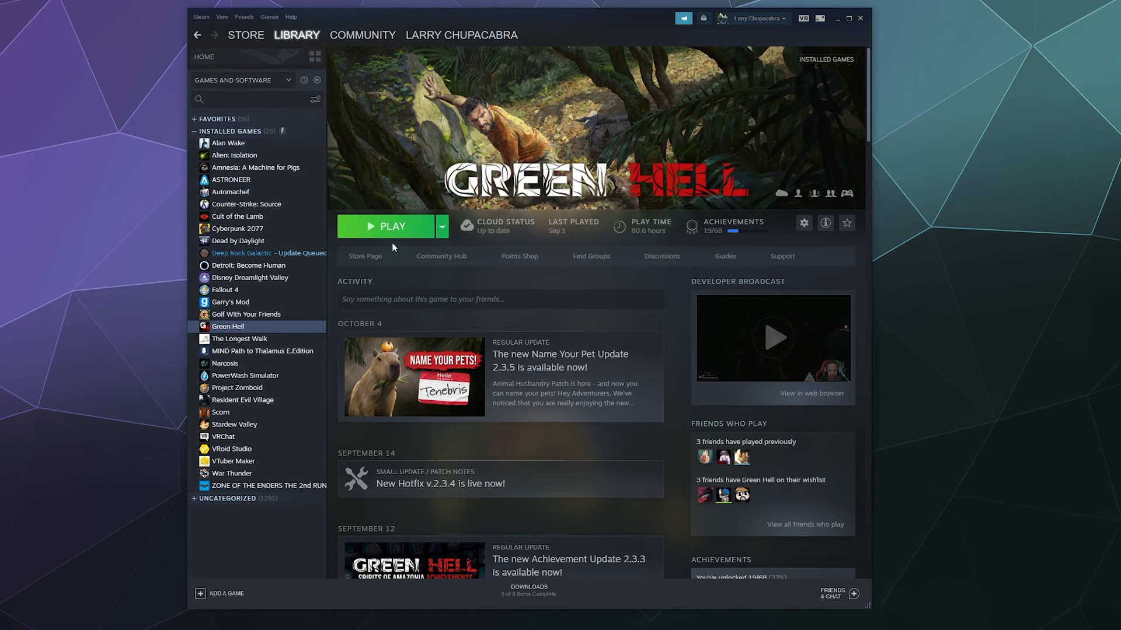